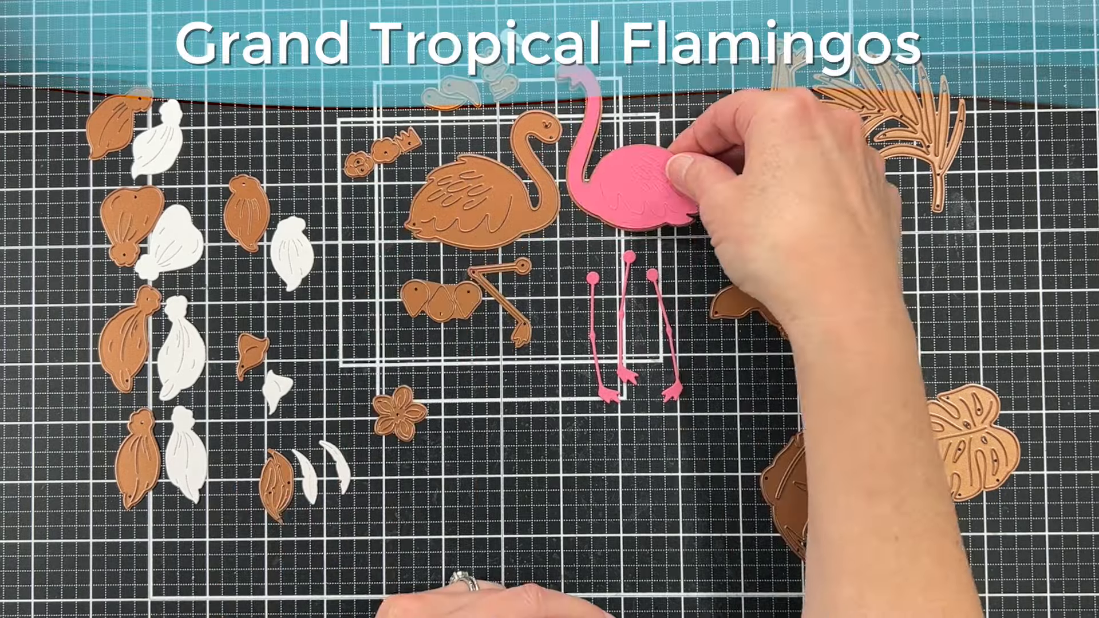
pyautogui.moveTo(651, 175); pyautogui.dragTo(631, 175)
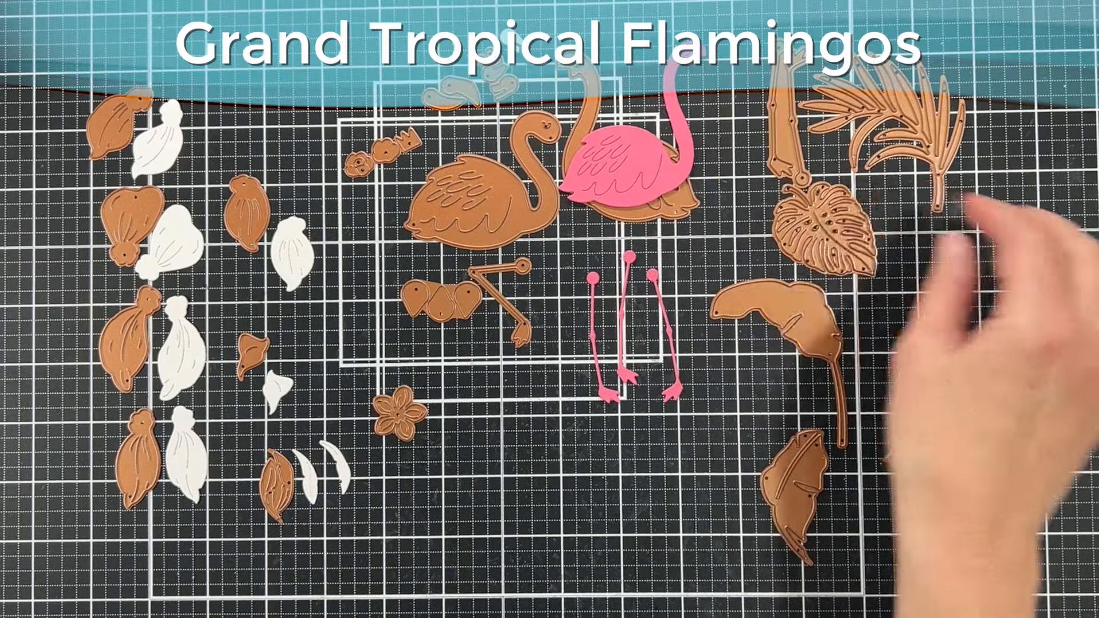